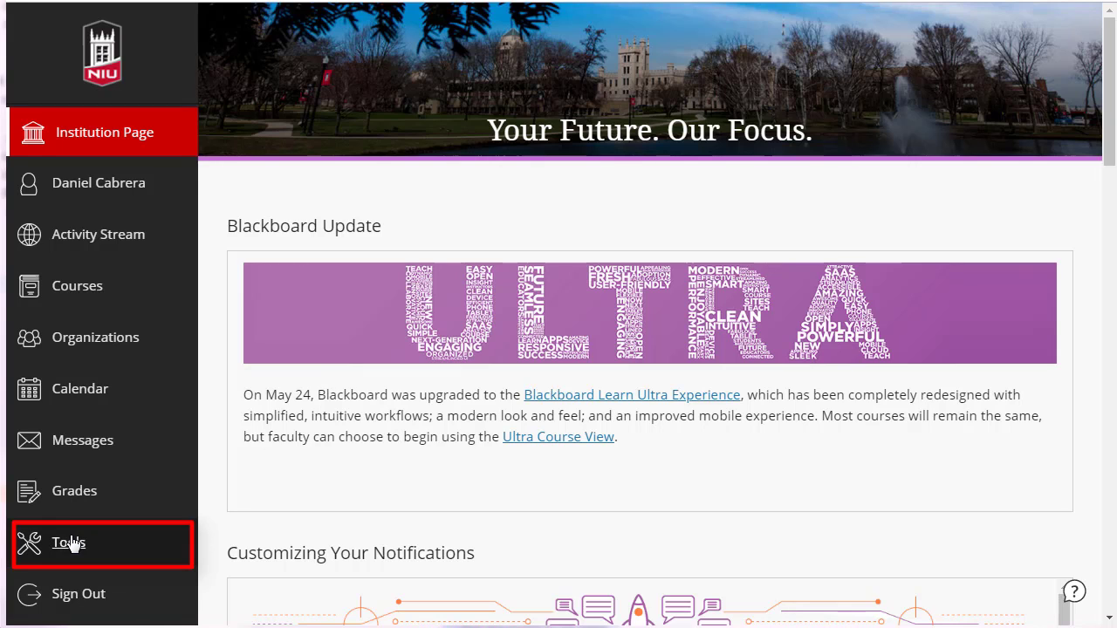
- Go to Faculty Tools Home and choose the option to request scheduled course sections
{"action": "left_click", "coordinate": [68, 543]}
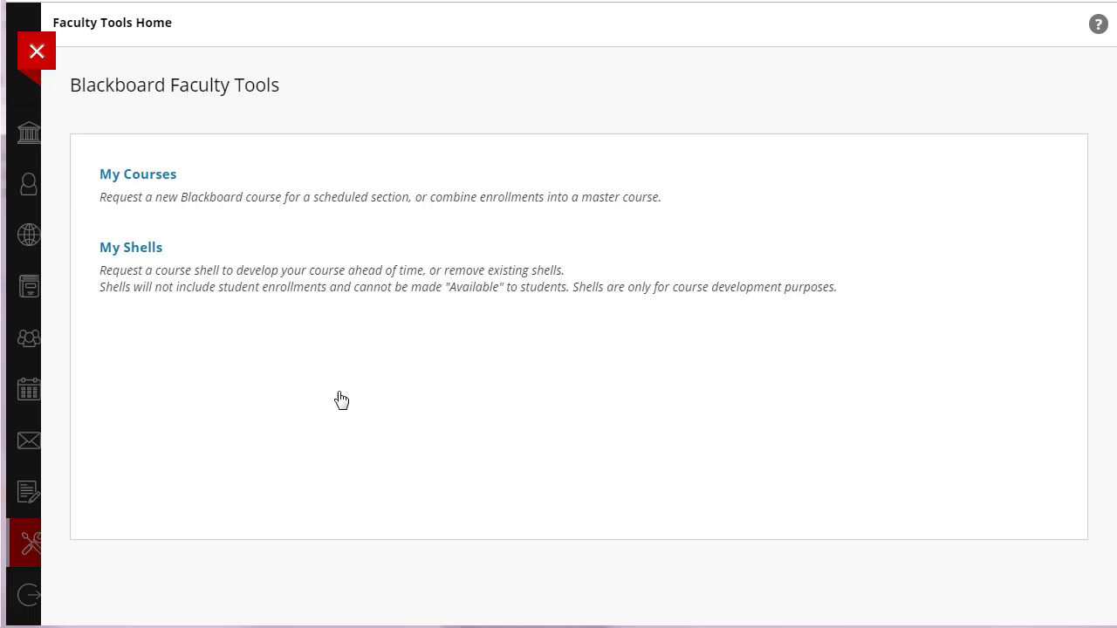
{"action": "left_click", "coordinate": [137, 173]}
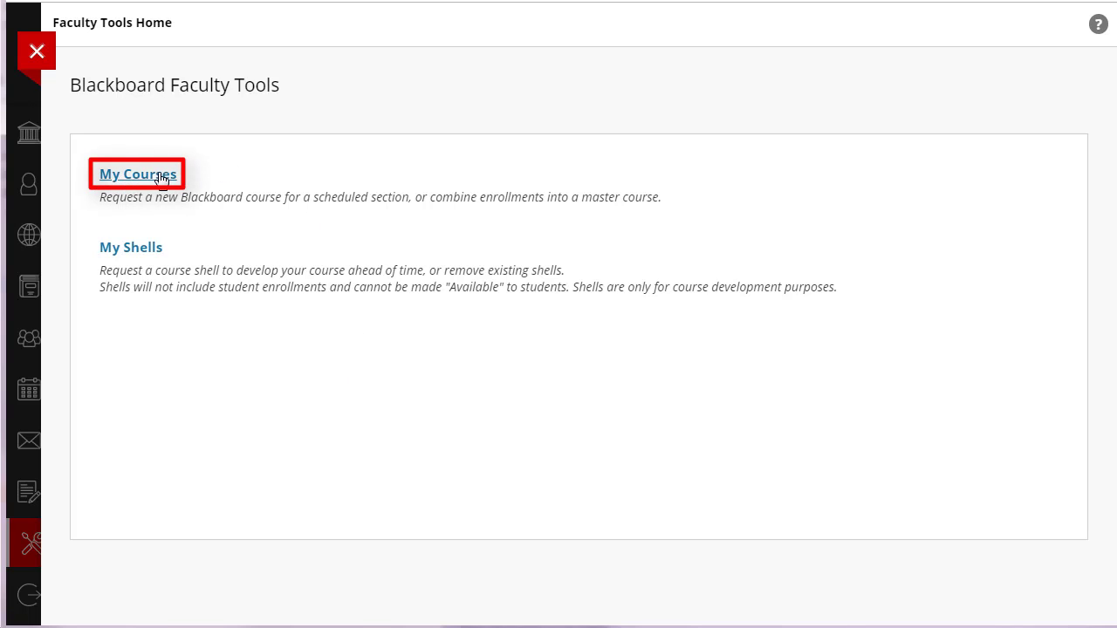
- Select Fall 2019 as the semester in My Courses and submit it
{"action": "left_click", "coordinate": [137, 173]}
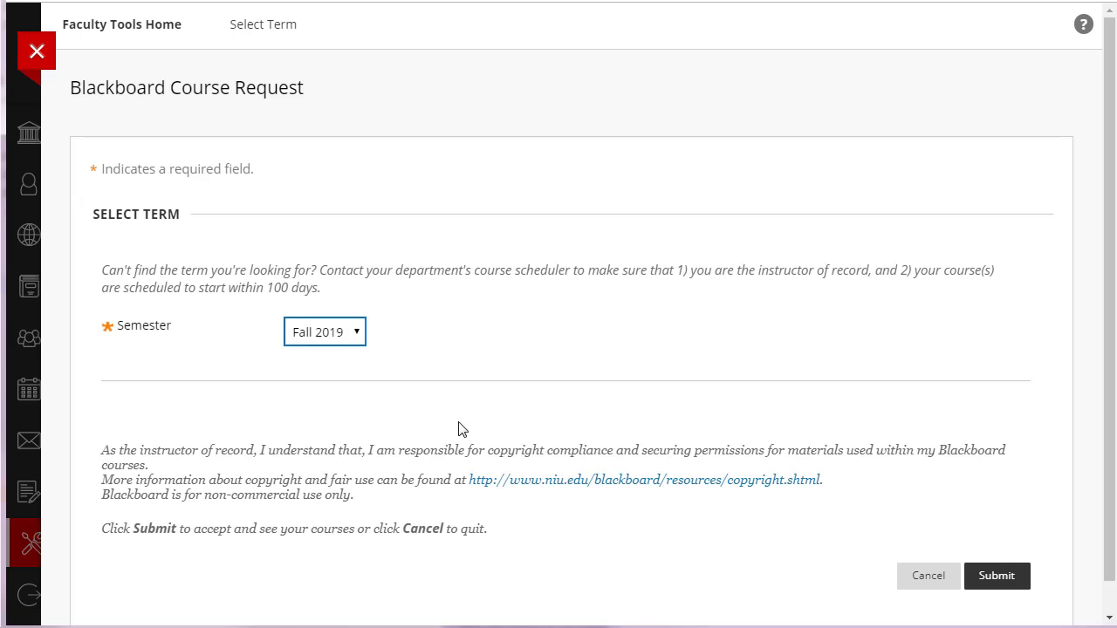
{"action": "left_click", "coordinate": [324, 332]}
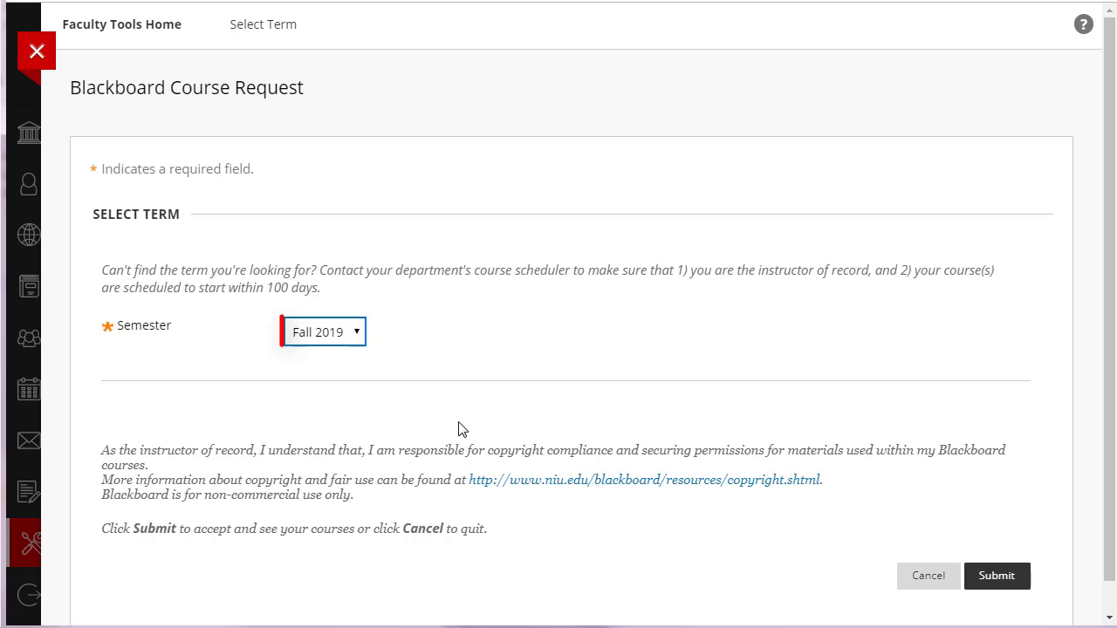
{"action": "left_click", "coordinate": [323, 332]}
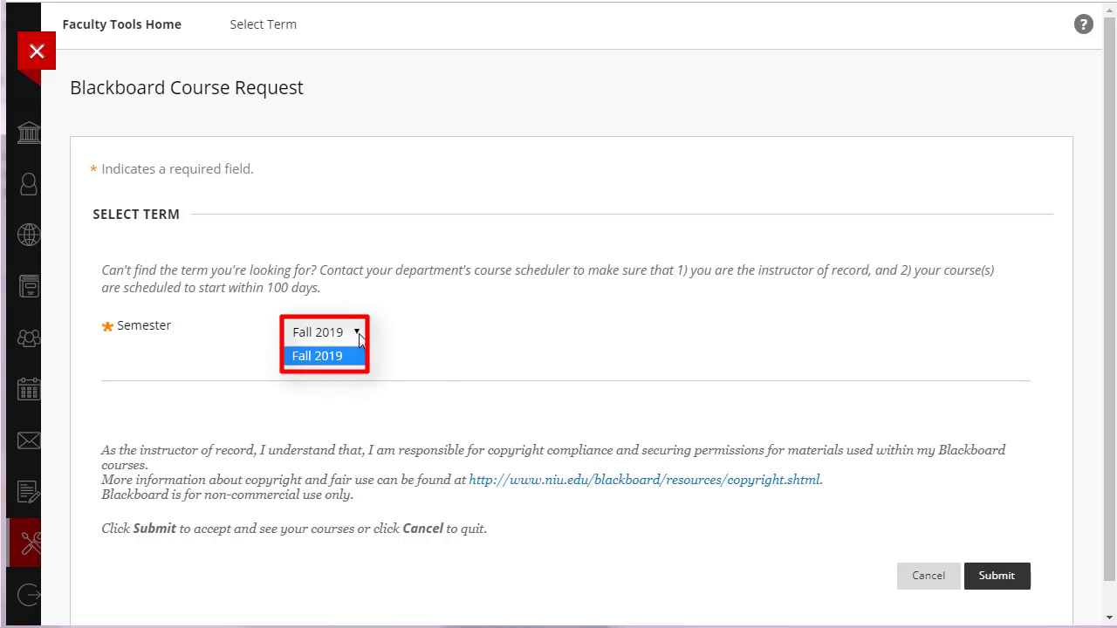
{"action": "left_click", "coordinate": [316, 356]}
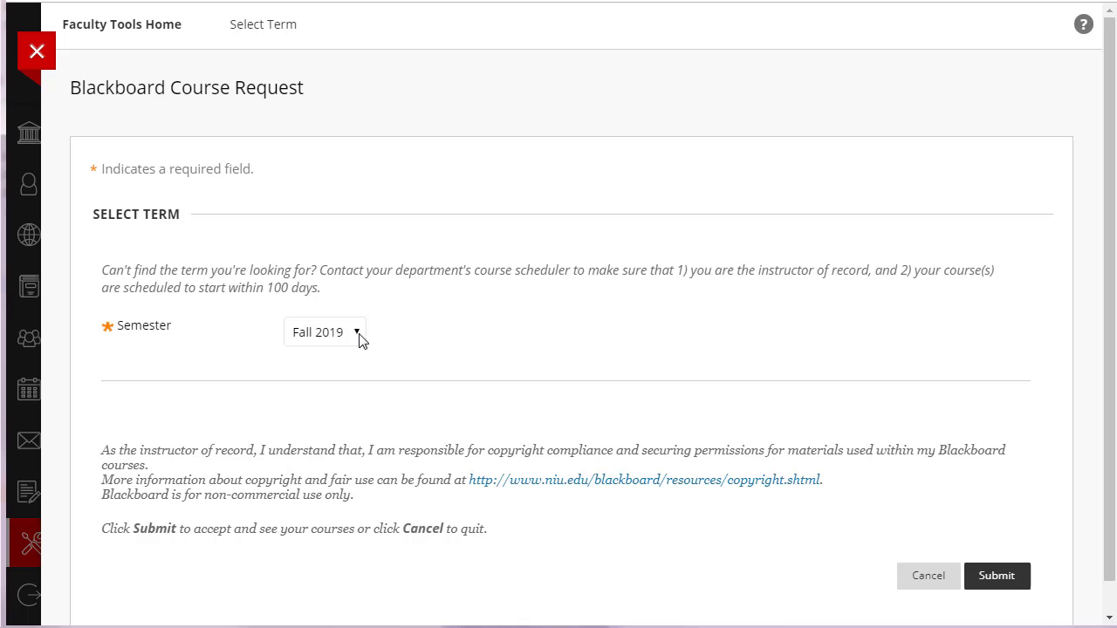
{"action": "left_click", "coordinate": [324, 332]}
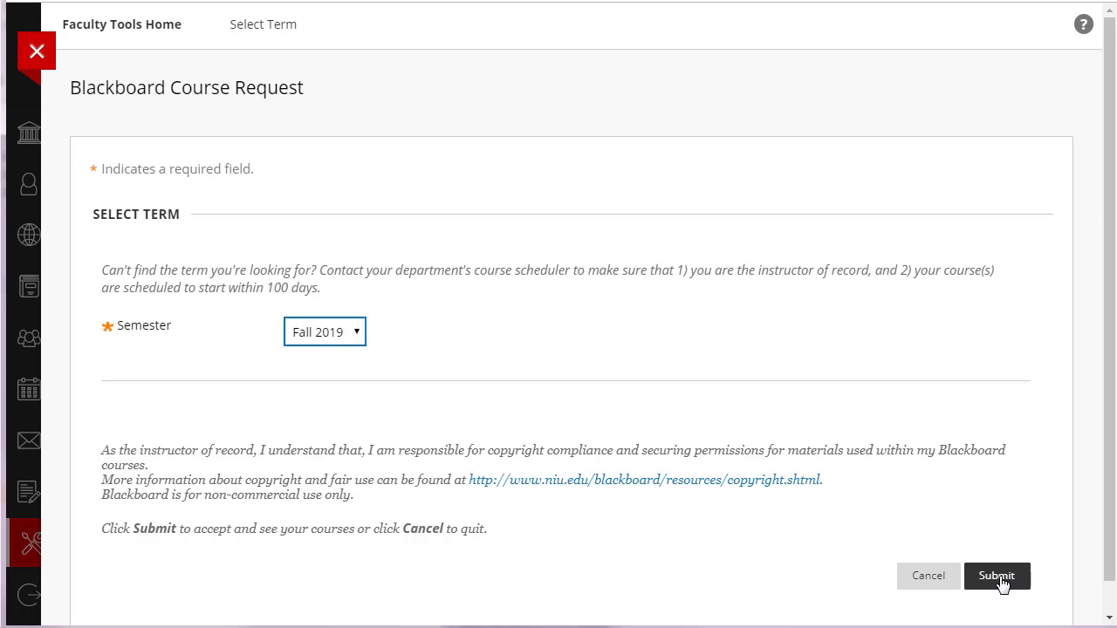
{"action": "left_click", "coordinate": [995, 575]}
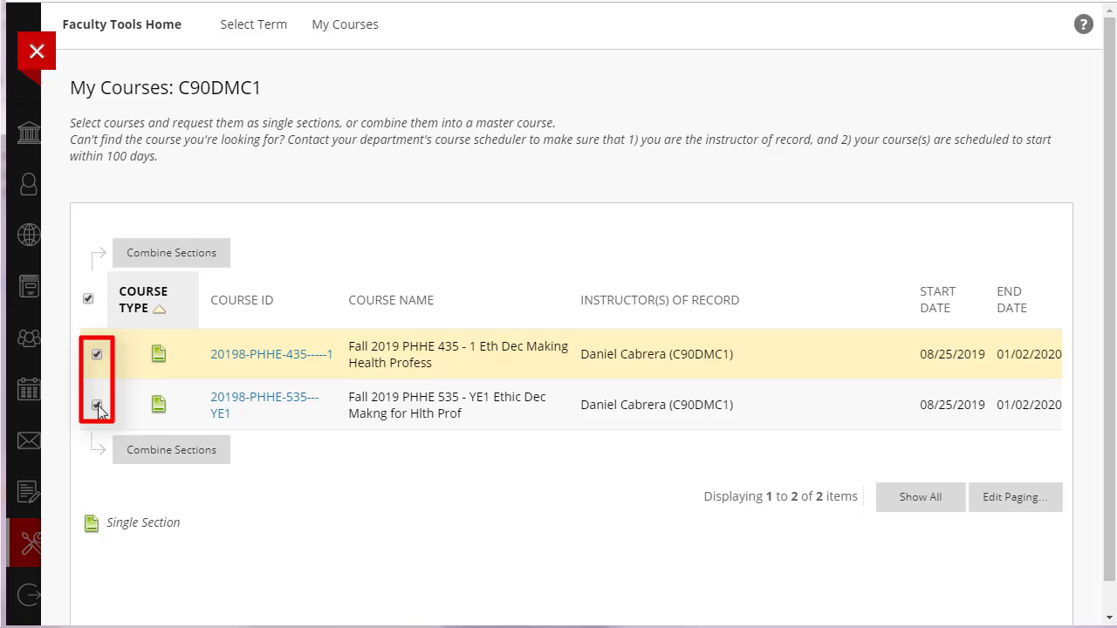
- Check the PHHE 535 section alongside PHHE 435 and combine the sections
{"action": "left_click", "coordinate": [97, 407]}
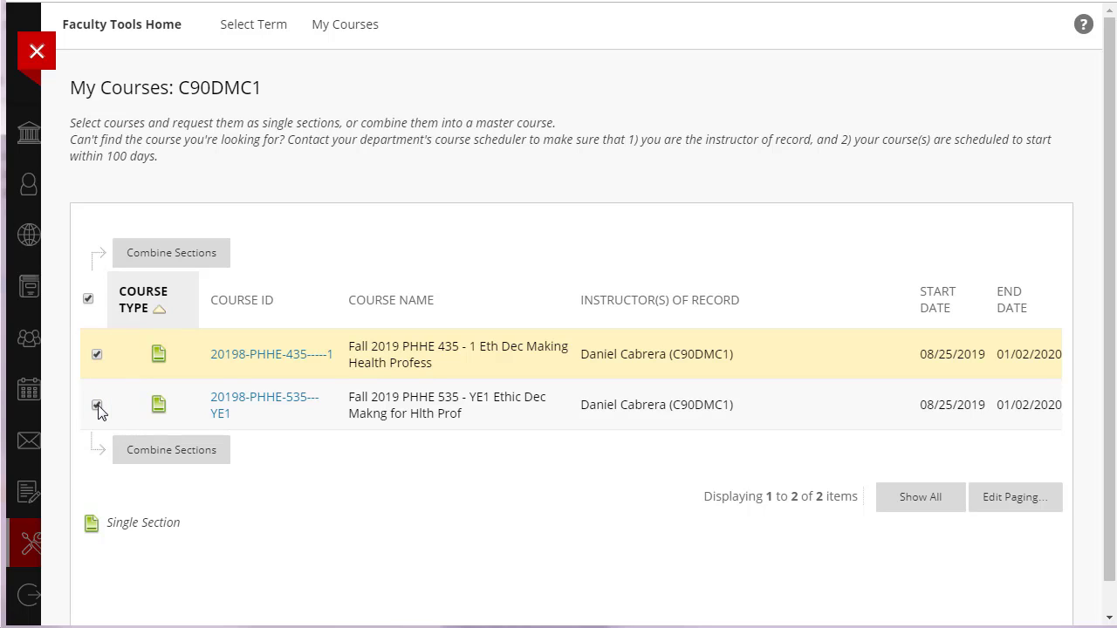
{"action": "left_click", "coordinate": [97, 405]}
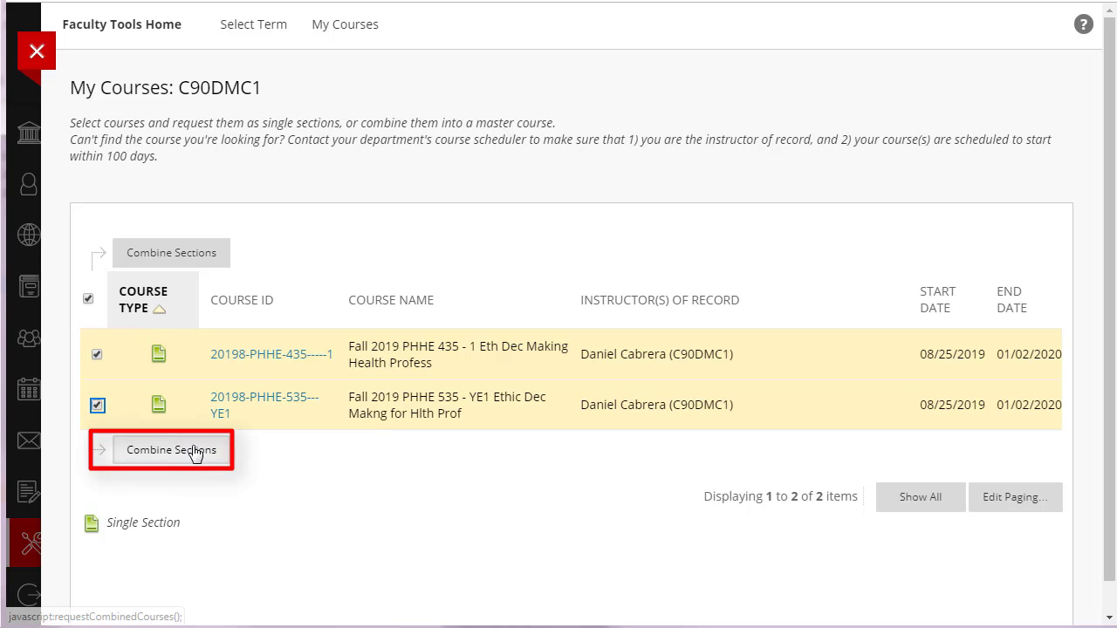
{"action": "left_click", "coordinate": [171, 450]}
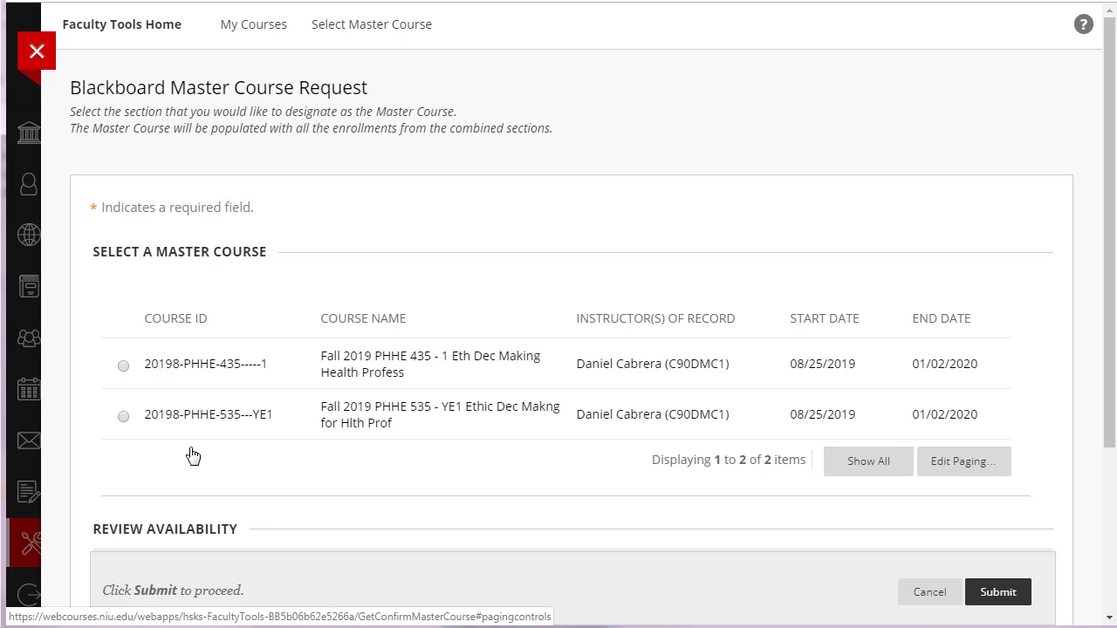
- Select 20198-PHHE-435-----1 as master and scroll down to Review Availability
{"action": "left_click", "coordinate": [123, 364]}
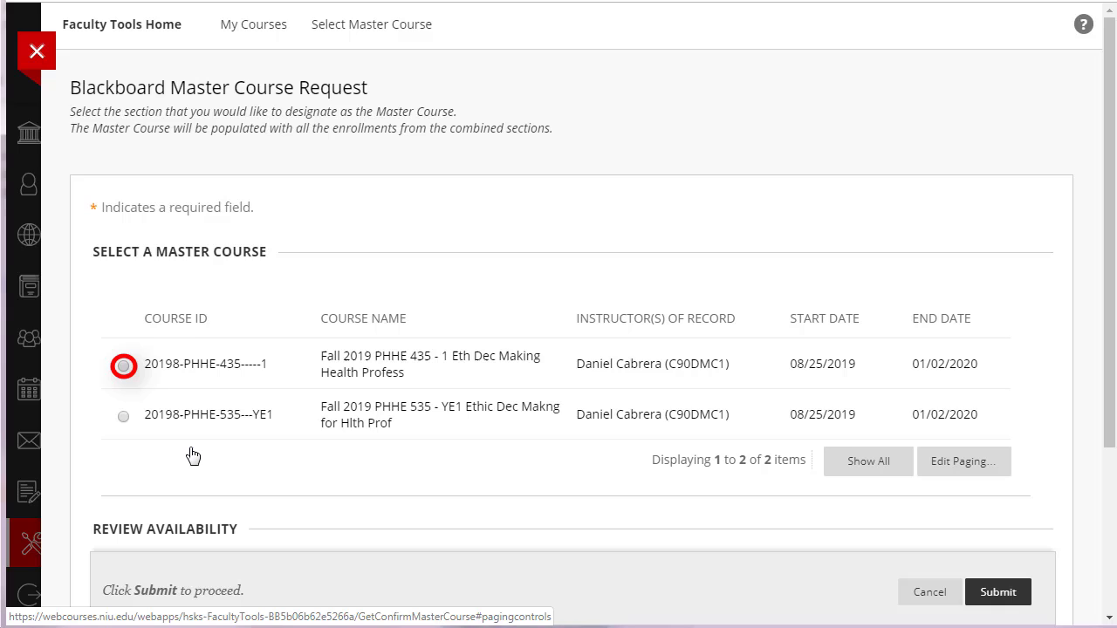
{"action": "mouse_move", "coordinate": [123, 366]}
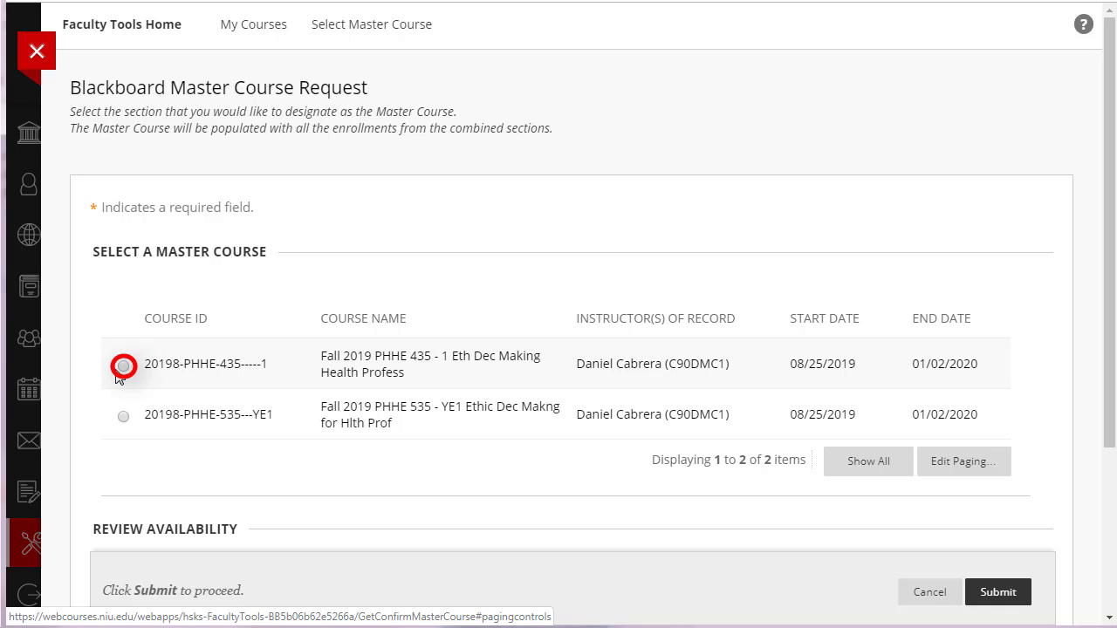
{"action": "left_click", "coordinate": [123, 365]}
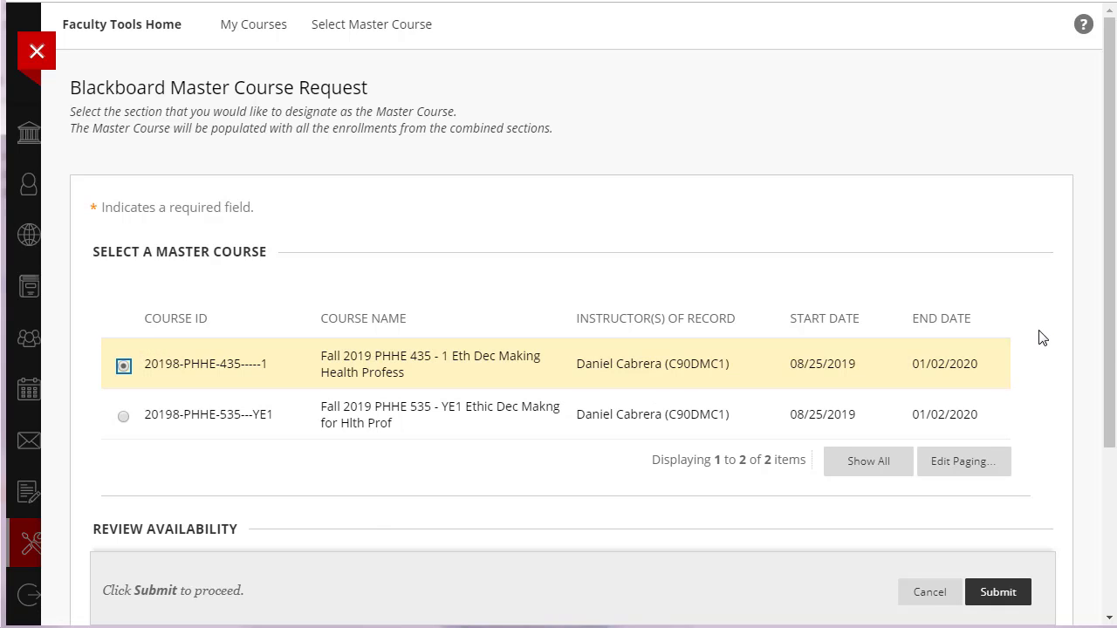
{"action": "scroll", "scroll_direction": "down", "scroll_amount": 3}
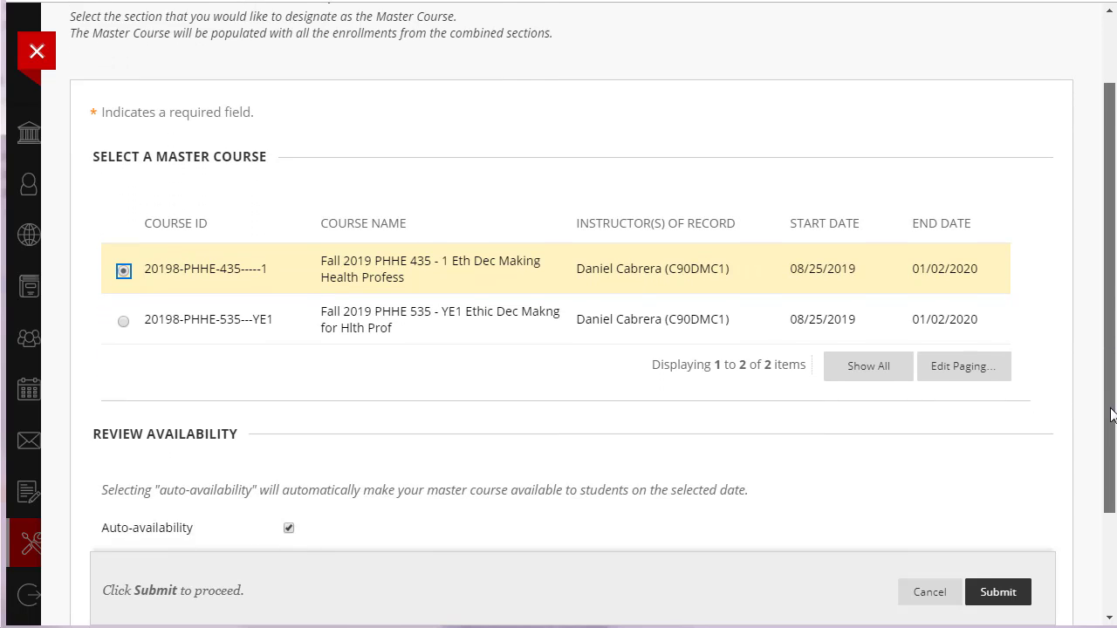
{"action": "scroll", "scroll_direction": "down", "scroll_amount": 3}
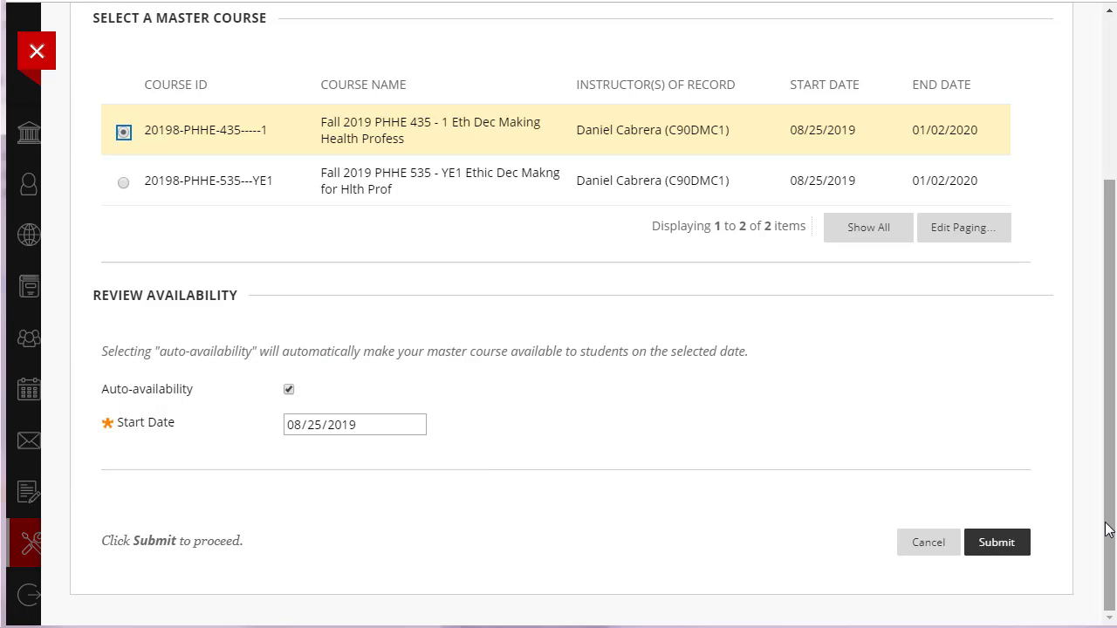
- Submit the request with auto-availability on and start date 08/25/2019
{"action": "left_click", "coordinate": [289, 389]}
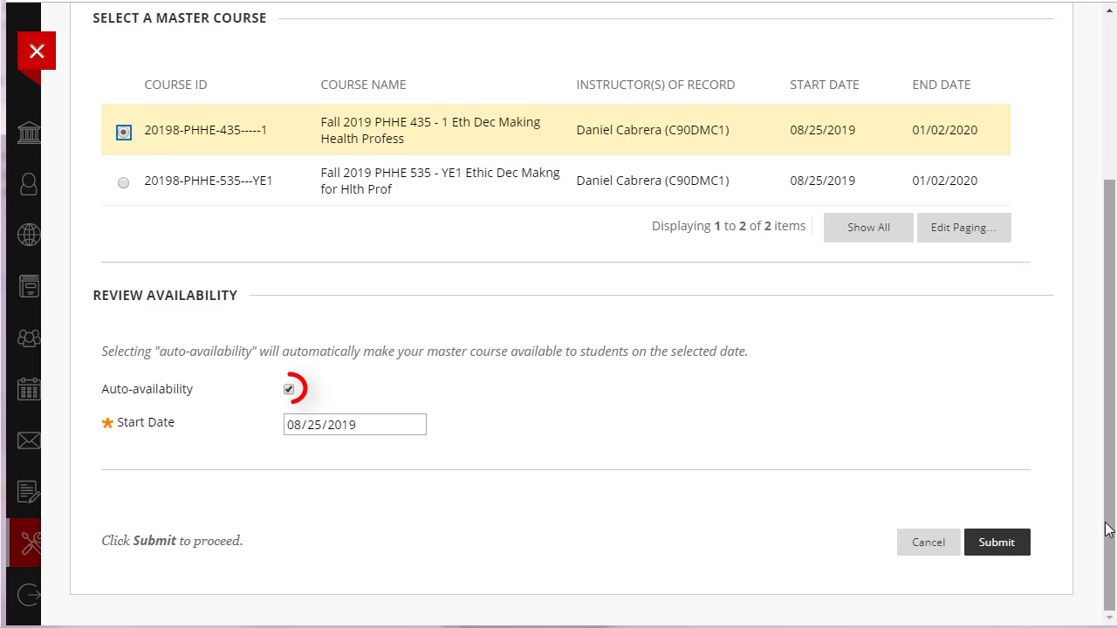
{"action": "left_click", "coordinate": [289, 389]}
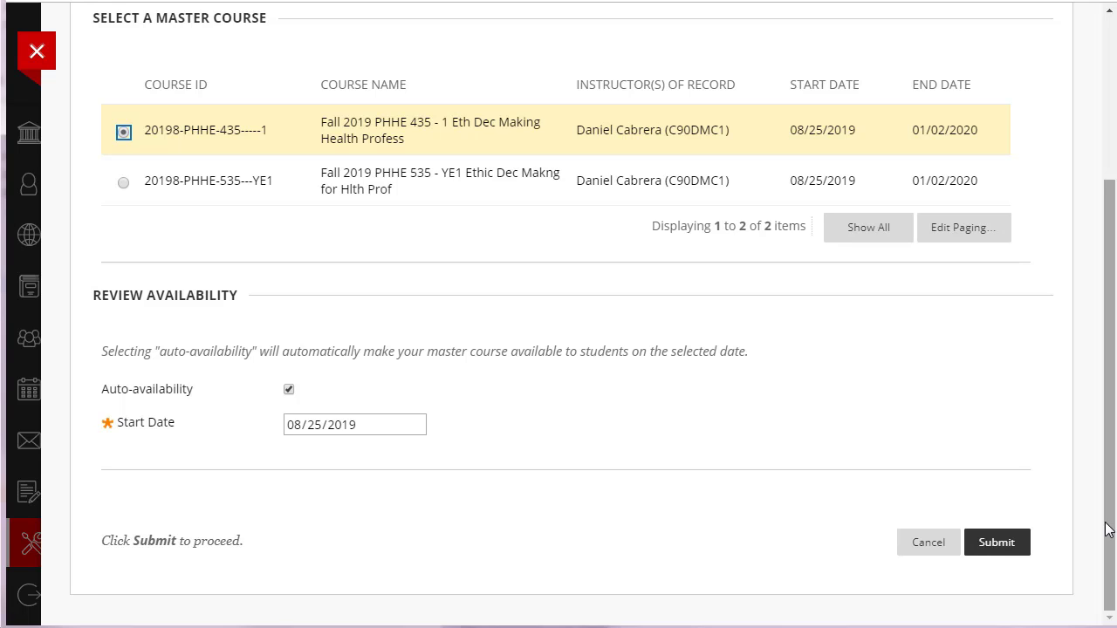
{"action": "left_click", "coordinate": [288, 389]}
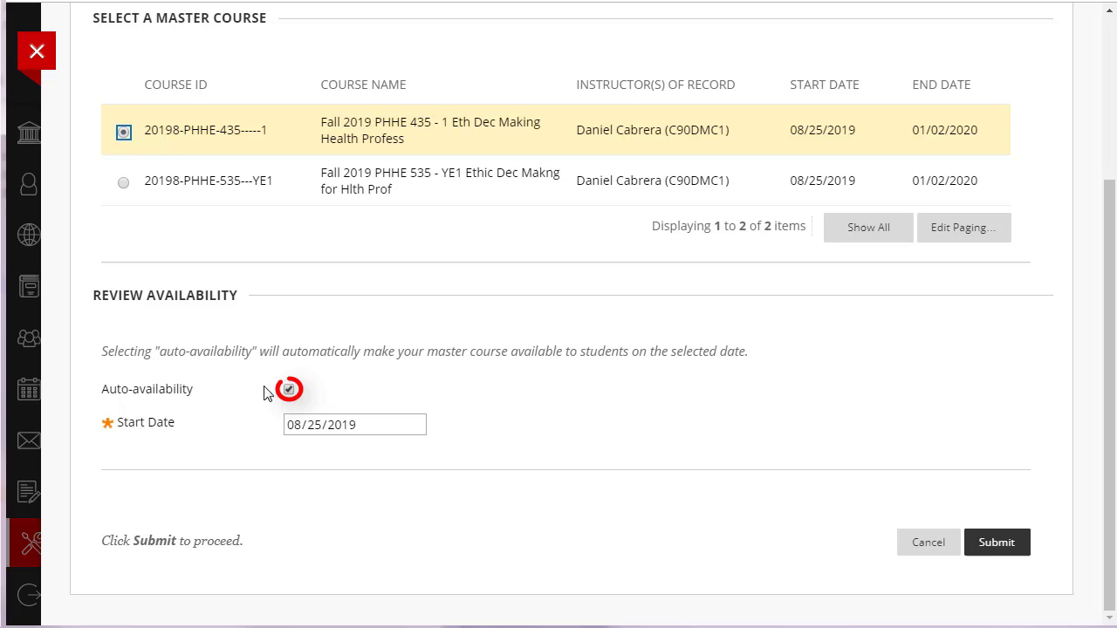
{"action": "left_click", "coordinate": [288, 390]}
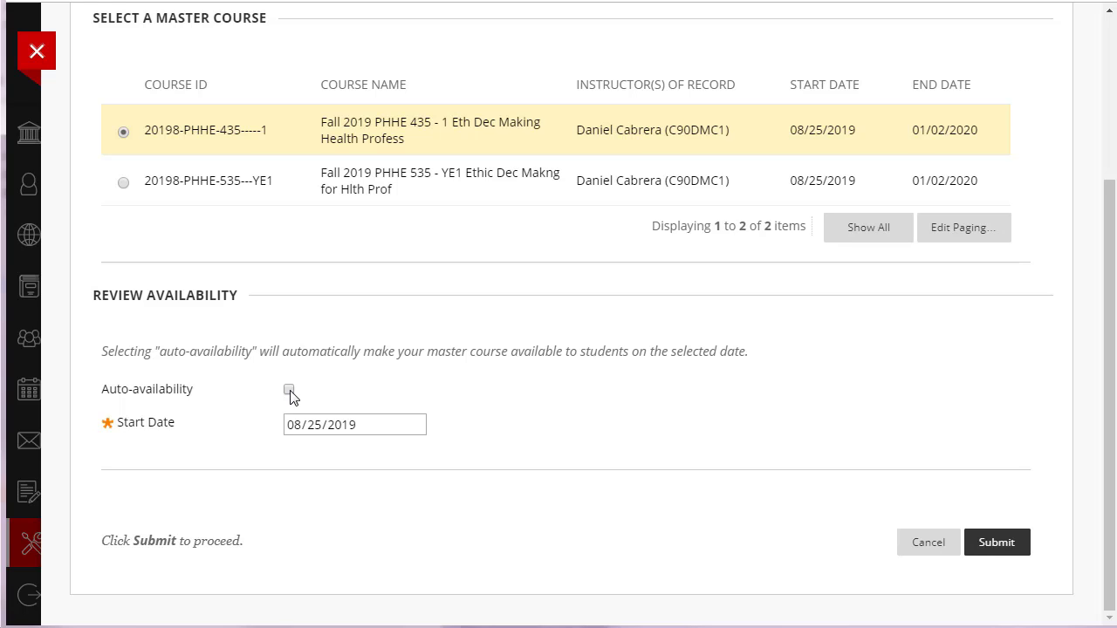
{"action": "left_click", "coordinate": [289, 394]}
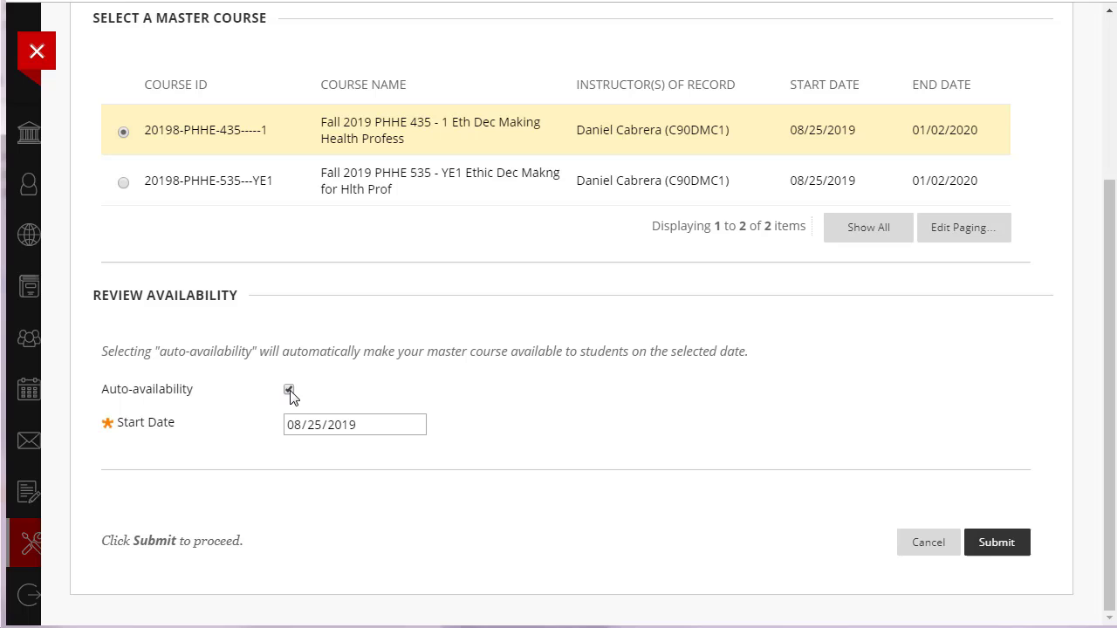
{"action": "left_click", "coordinate": [289, 390]}
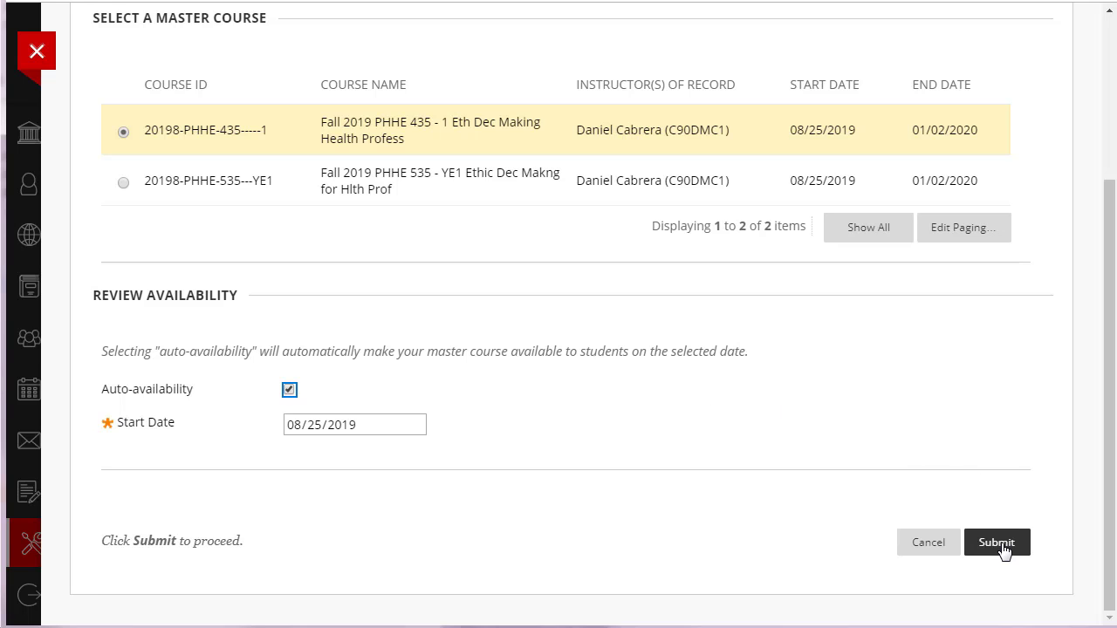
{"action": "left_click", "coordinate": [997, 542]}
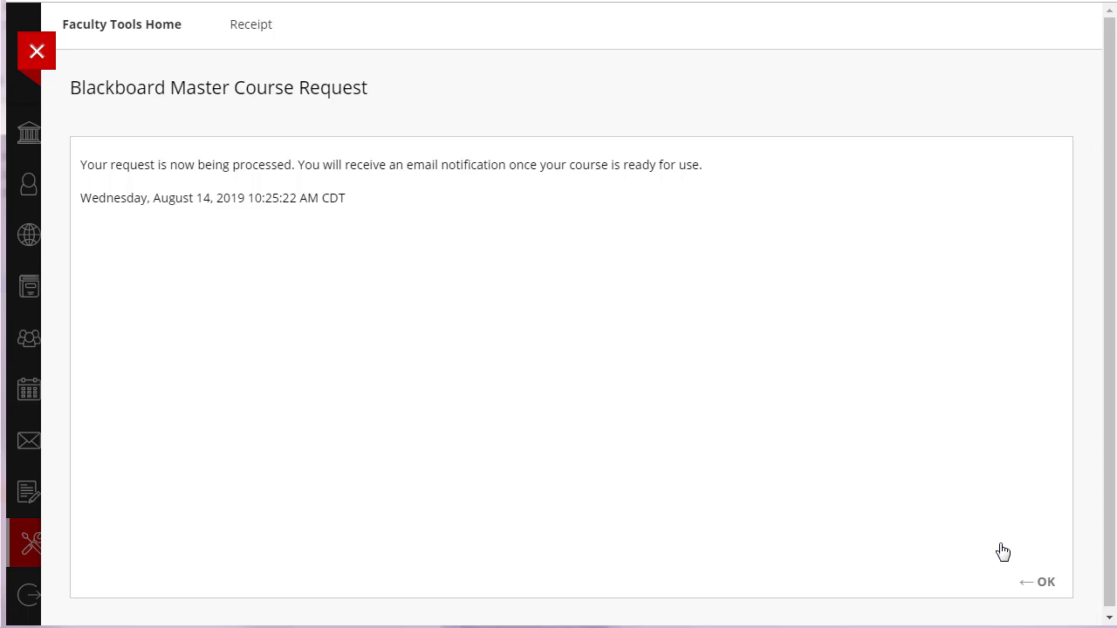
- Dismiss the request receipt with OK to return to the Tools page
{"action": "left_click", "coordinate": [1045, 582]}
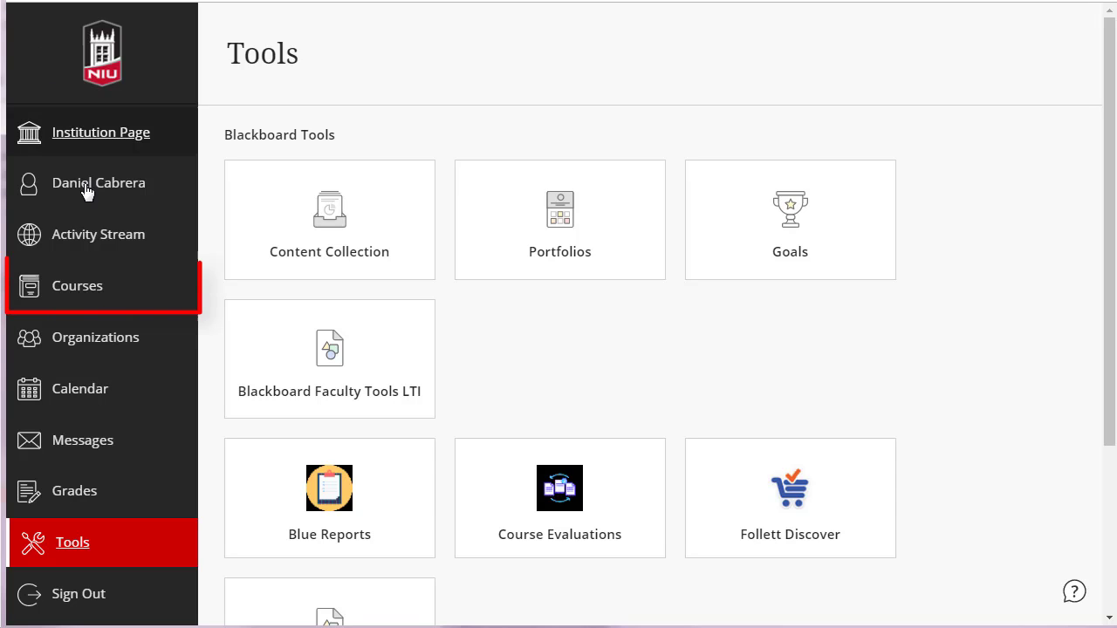
- Open Courses and filter to Fall 2019 to see PHHE 435 MSTR and PHHE 535
{"action": "left_click", "coordinate": [80, 286]}
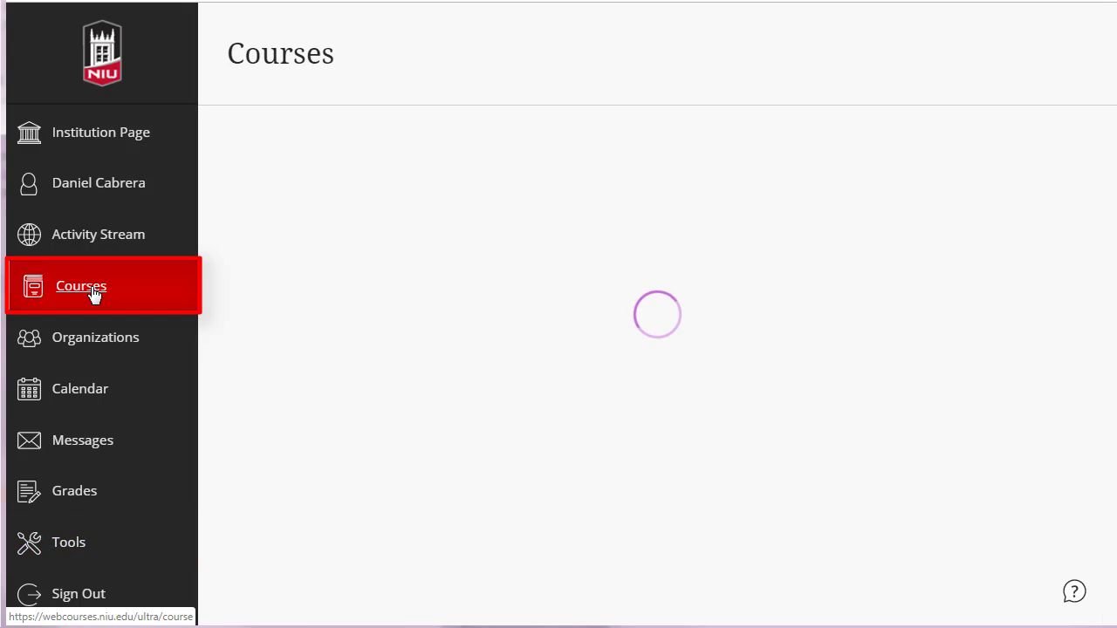
{"action": "left_click", "coordinate": [80, 285]}
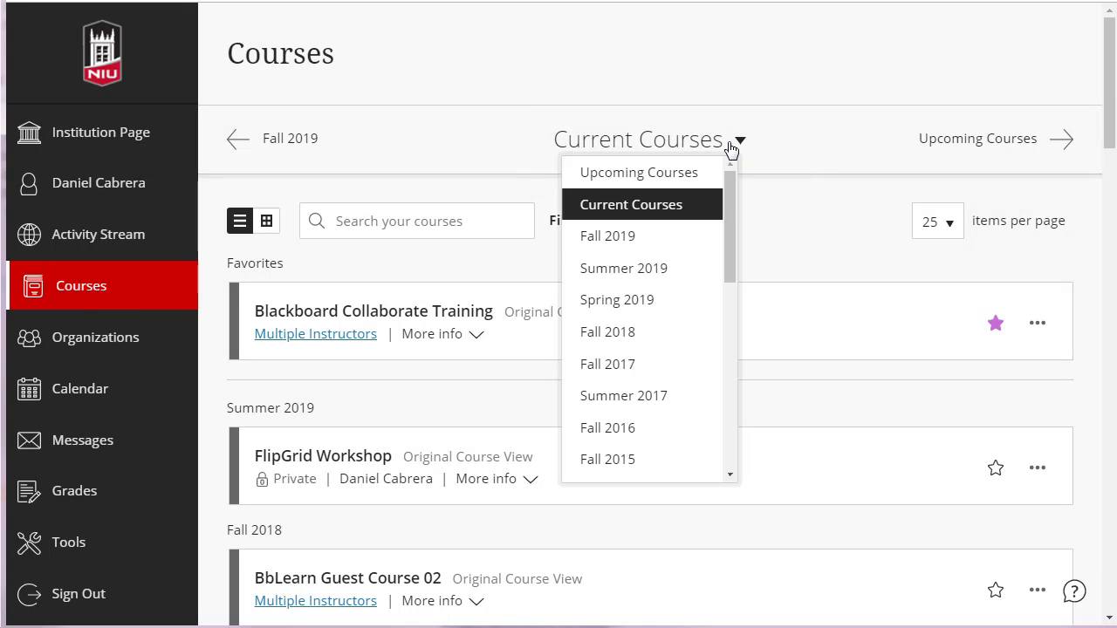
{"action": "mouse_move", "coordinate": [607, 235]}
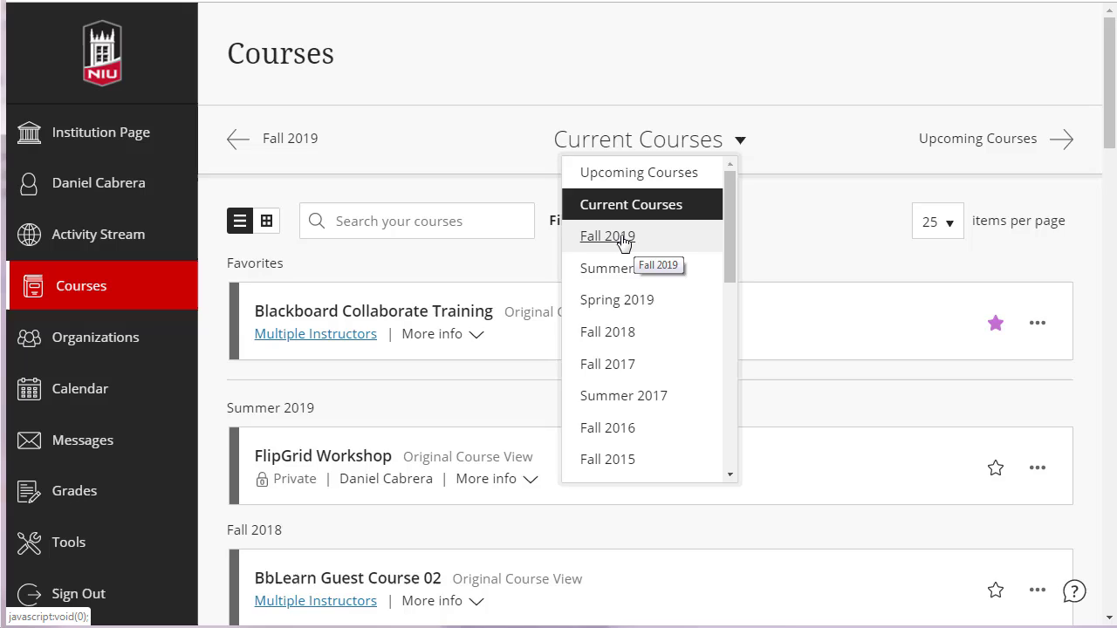
{"action": "left_click", "coordinate": [607, 236]}
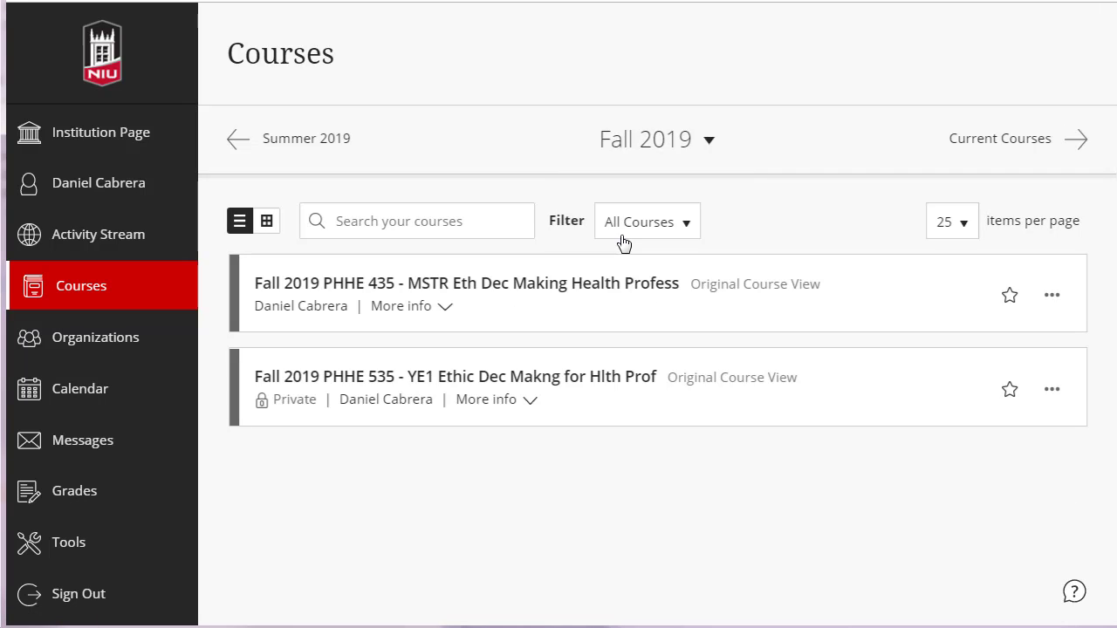